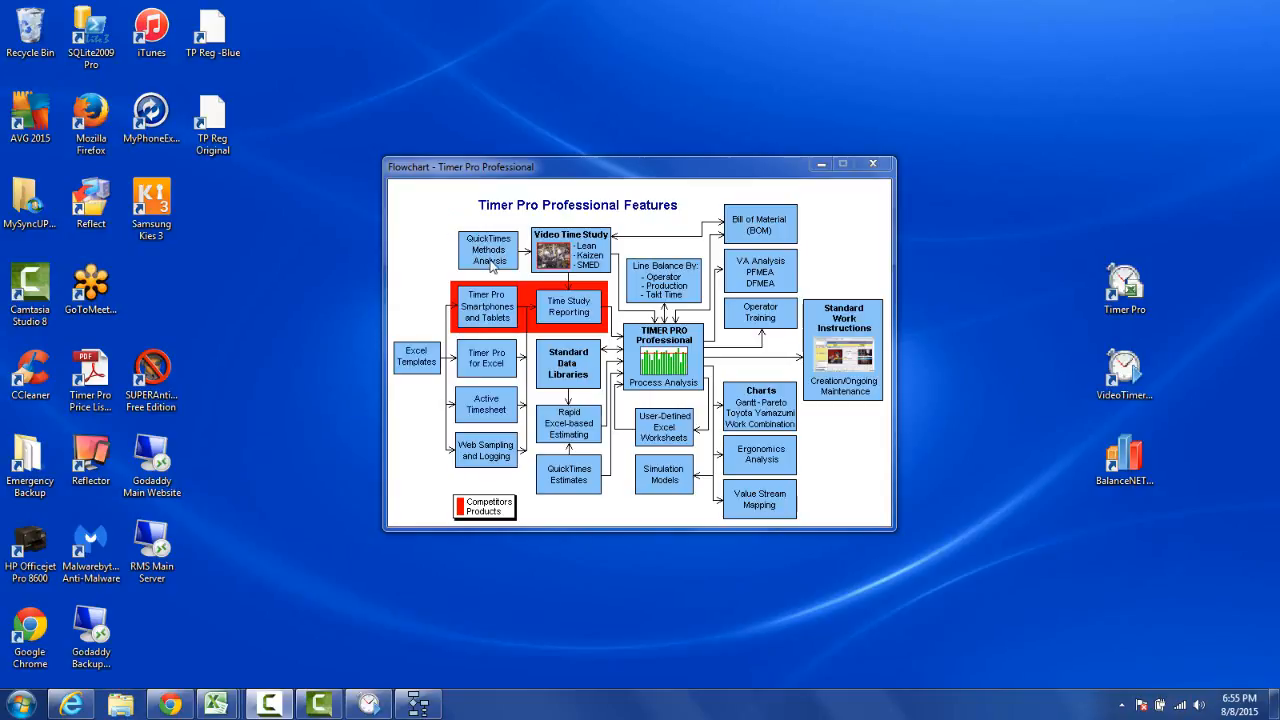
mouse_move(570, 496)
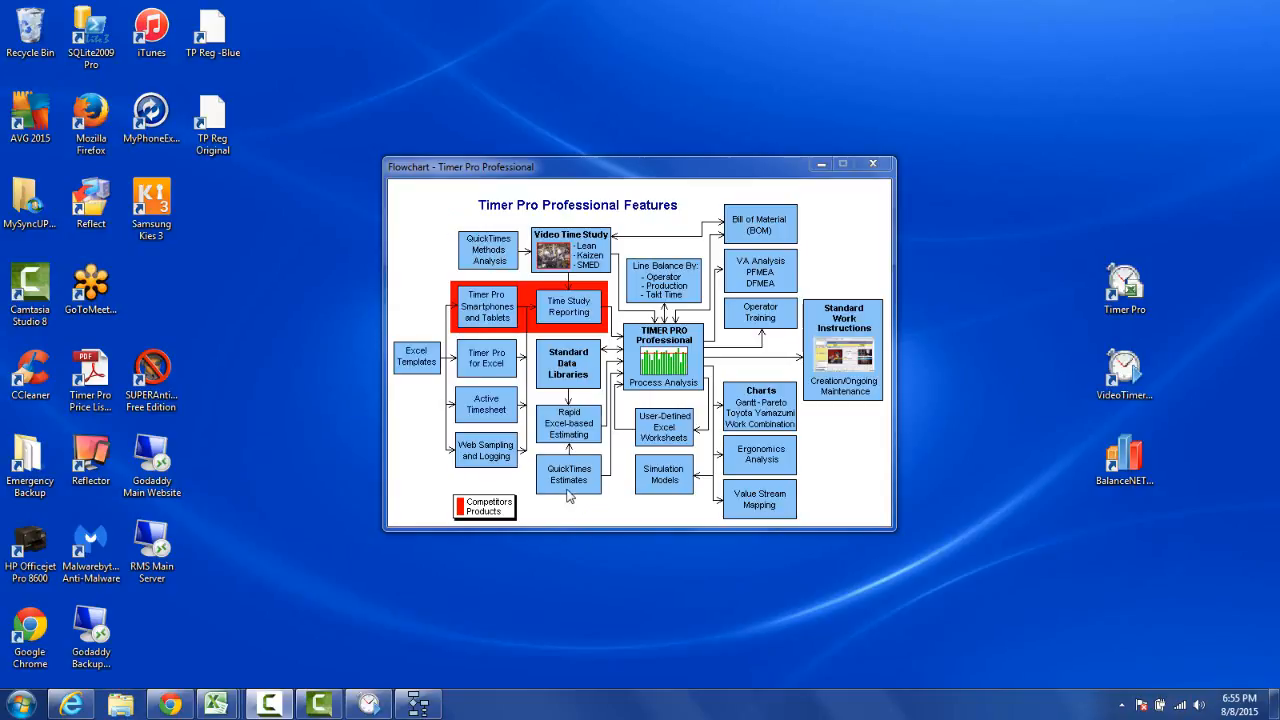
mouse_move(557, 471)
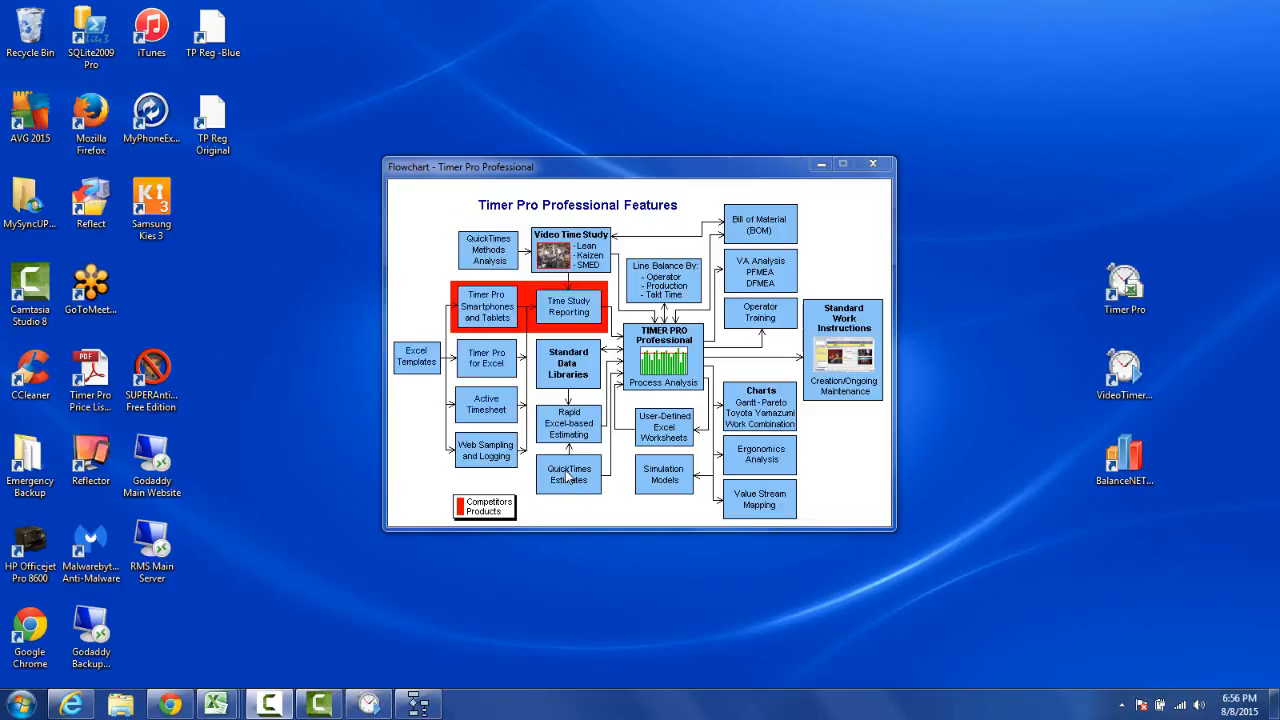
mouse_move(276, 590)
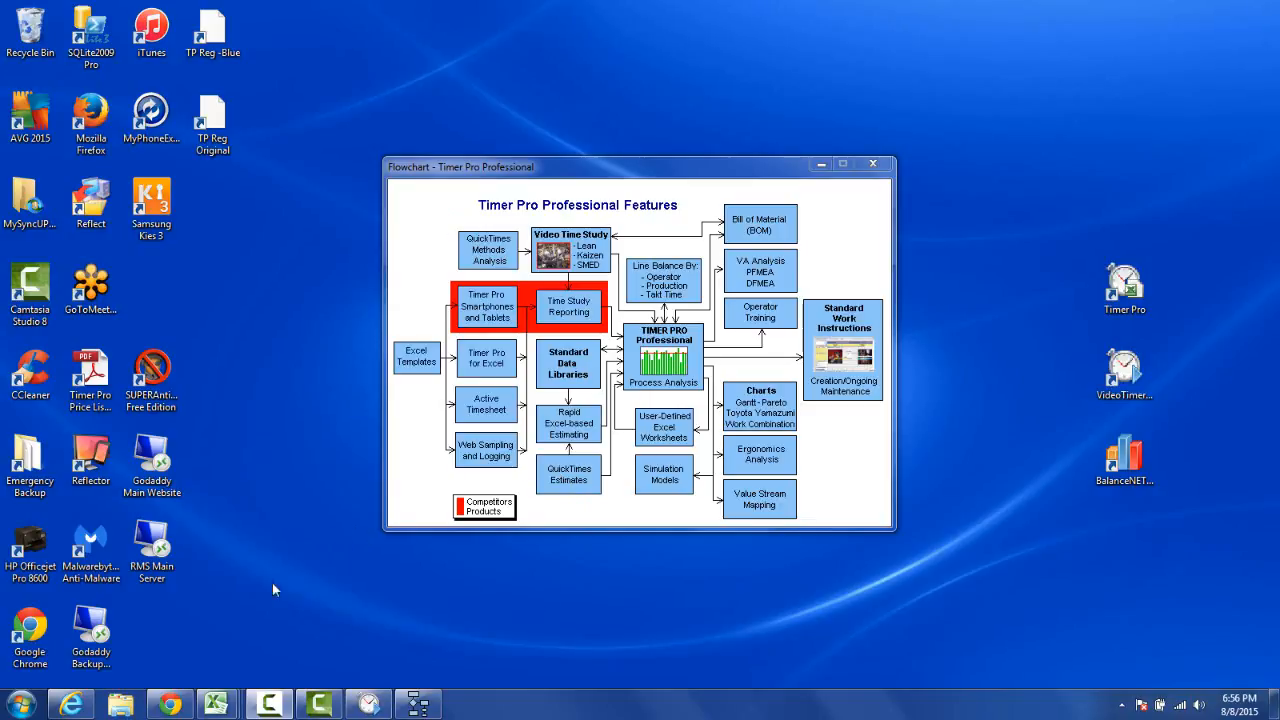
- Browse Documents to the Applied Computer Services folder and select the QTStdDataManual PDF
left_click(120, 703)
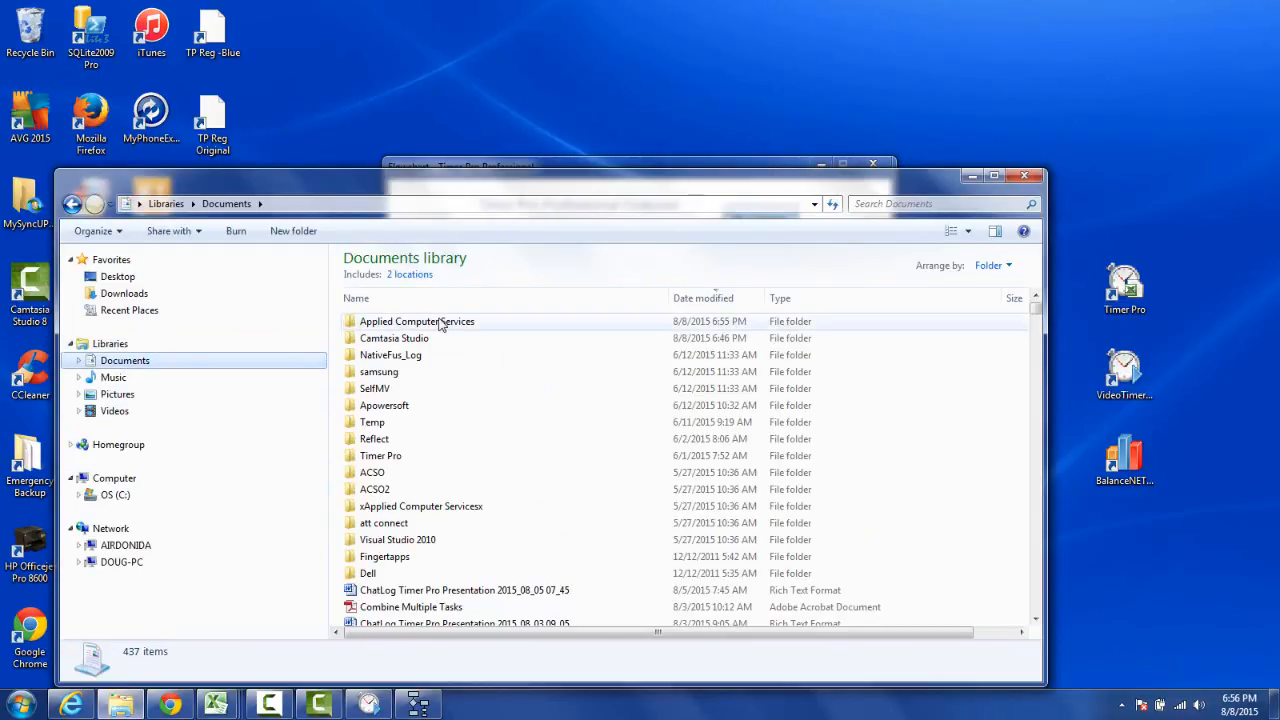
double_click(417, 321)
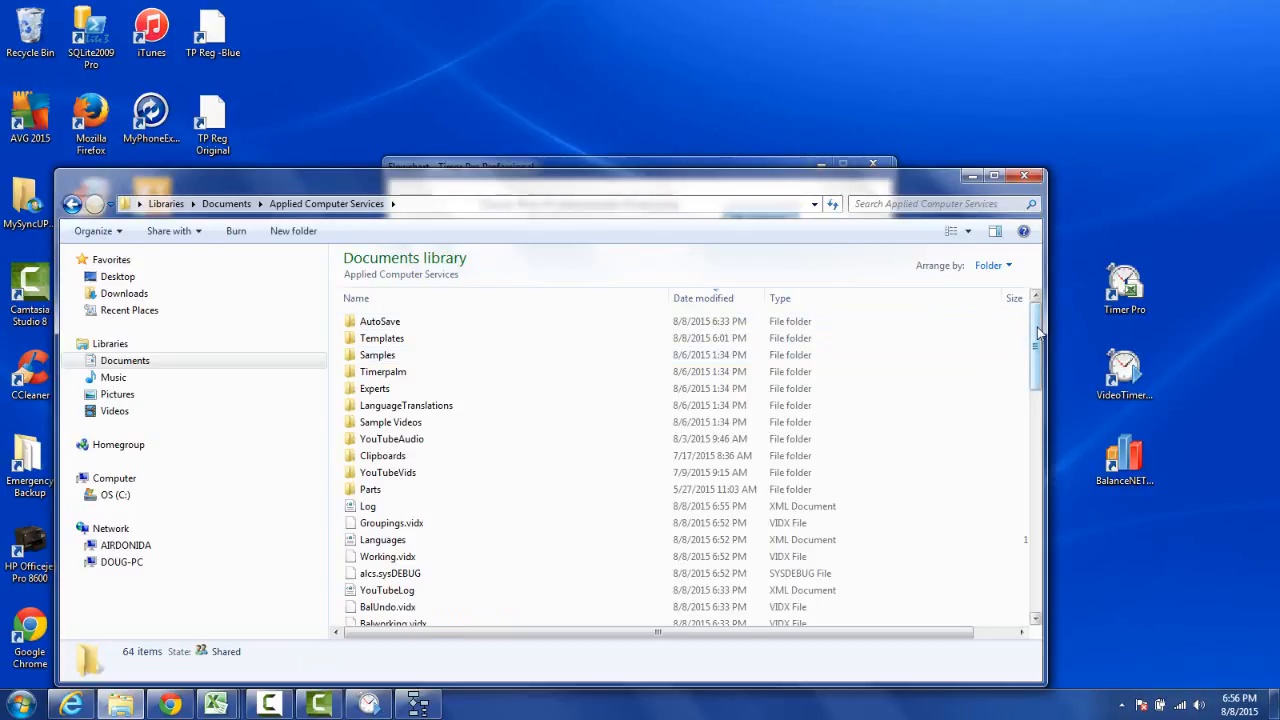
scroll("down", 3)
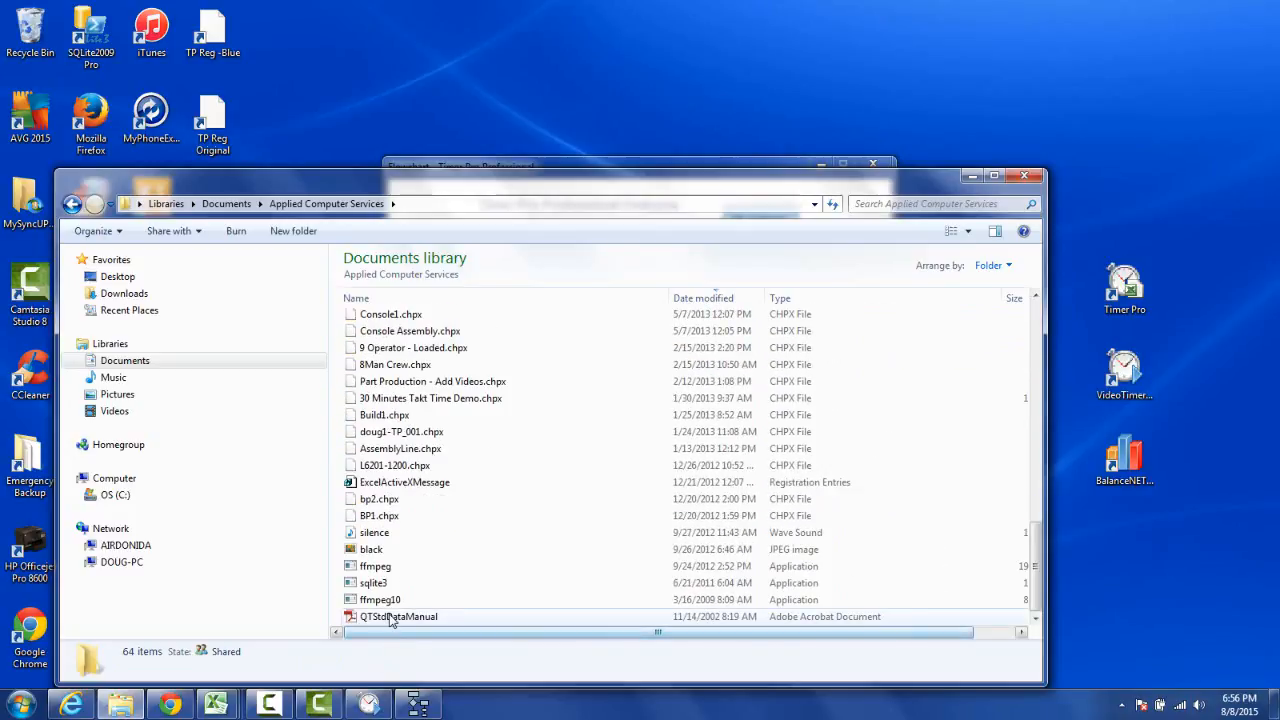
left_click(398, 616)
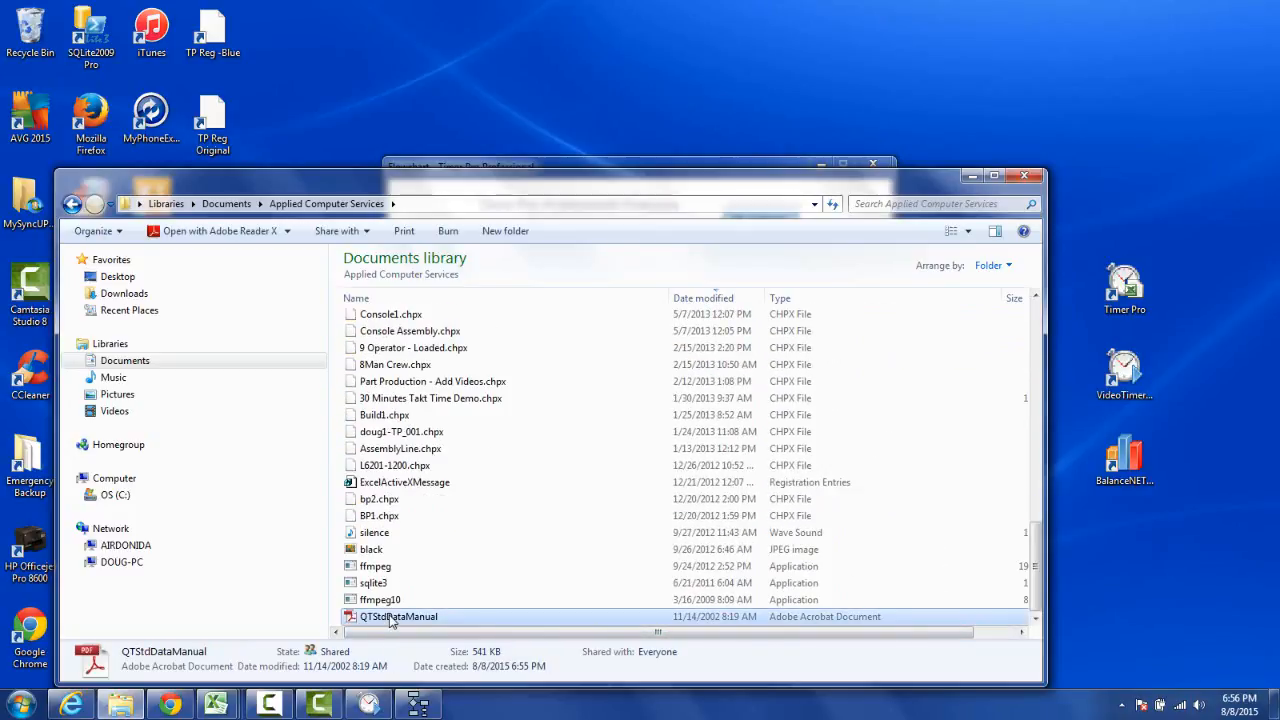
- Open QTStdDataManual in Adobe Reader and advance to page 2, 'Excel-based QuickTimes for Business Pro'
double_click(398, 616)
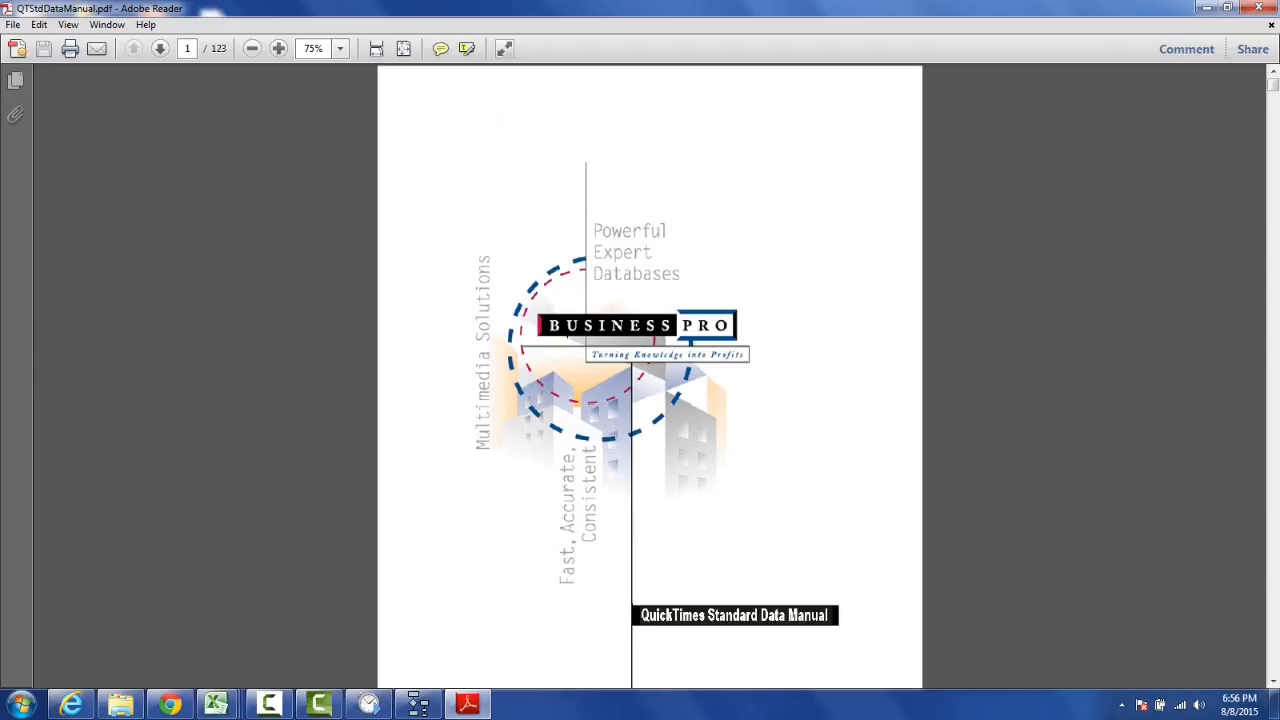
mouse_move(634, 248)
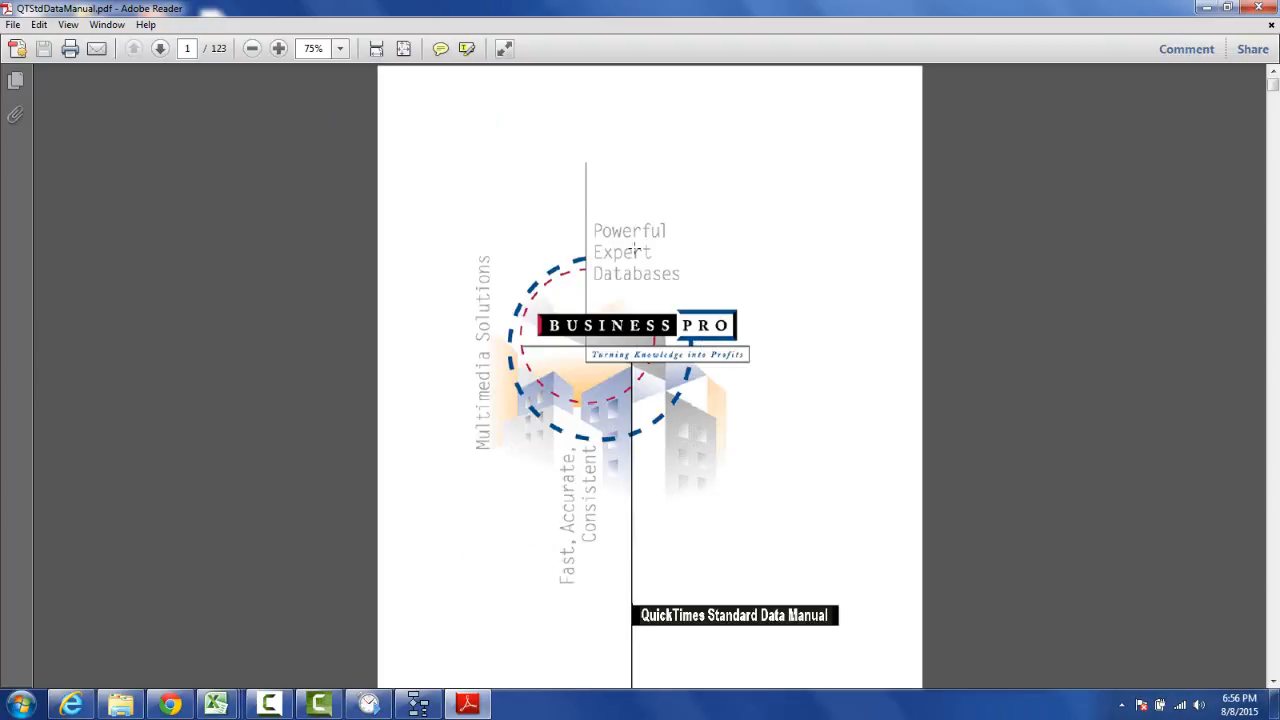
mouse_move(721, 360)
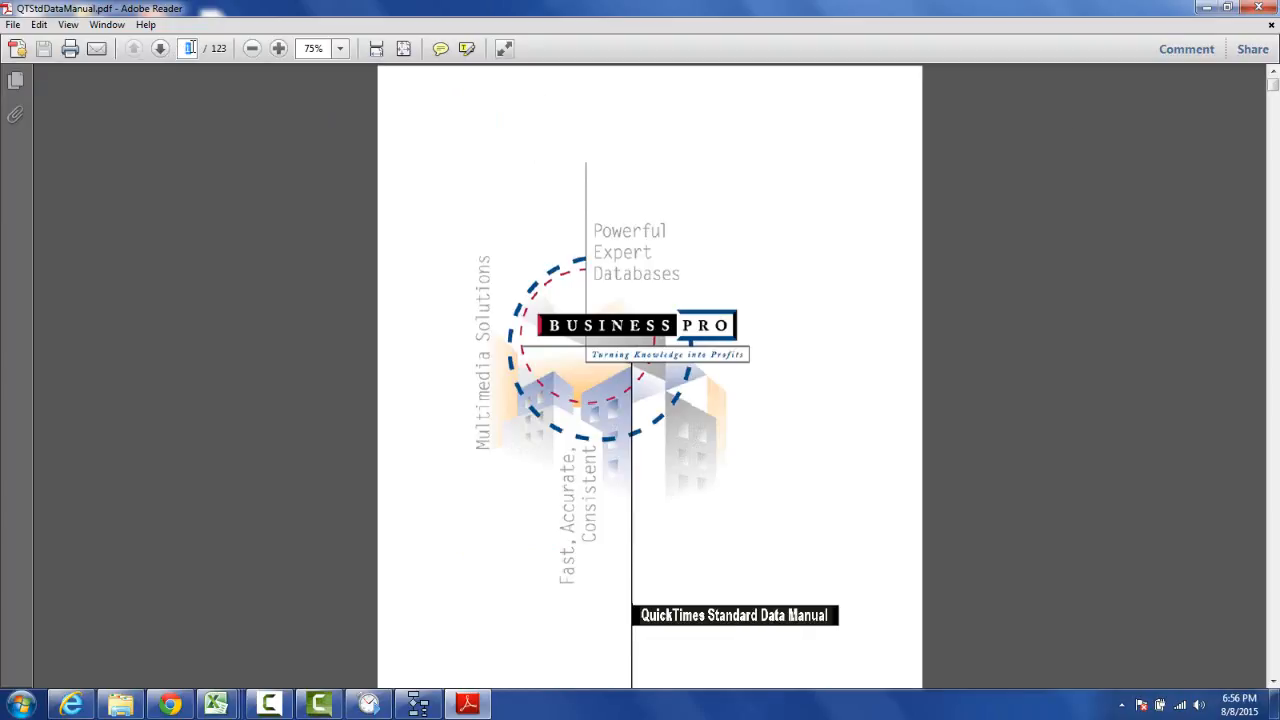
left_click(160, 48)
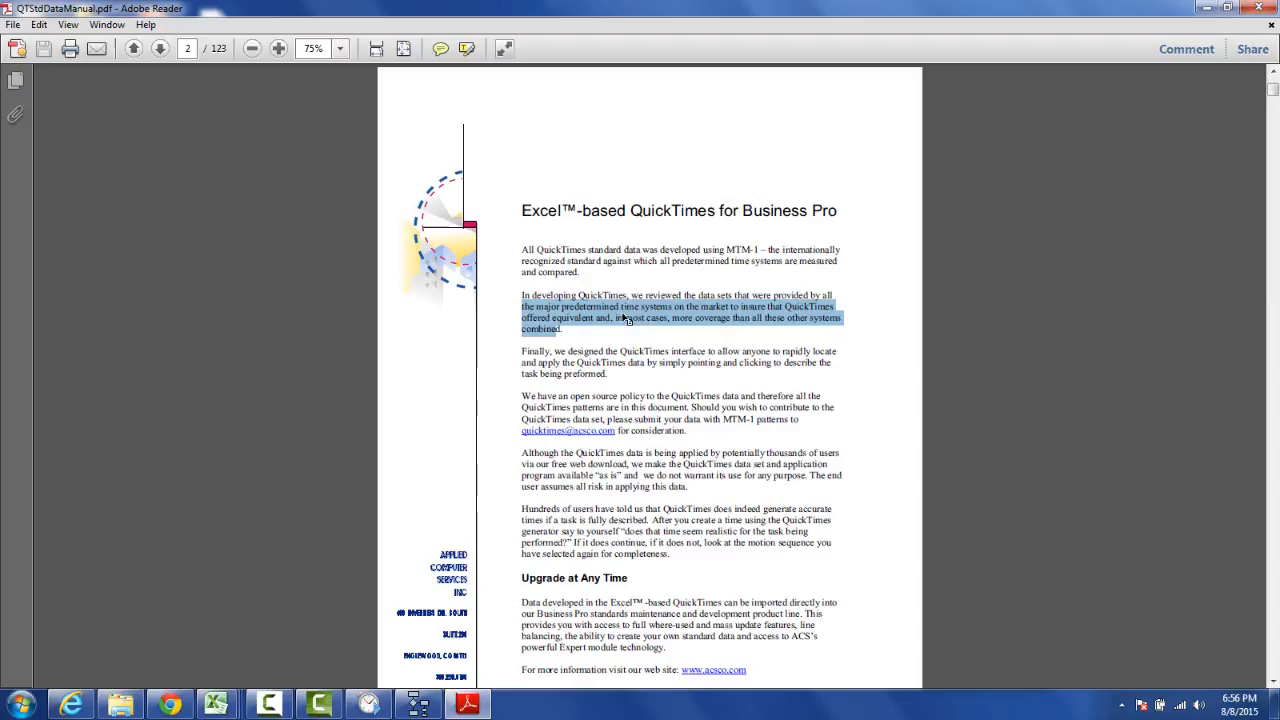
mouse_move(768, 318)
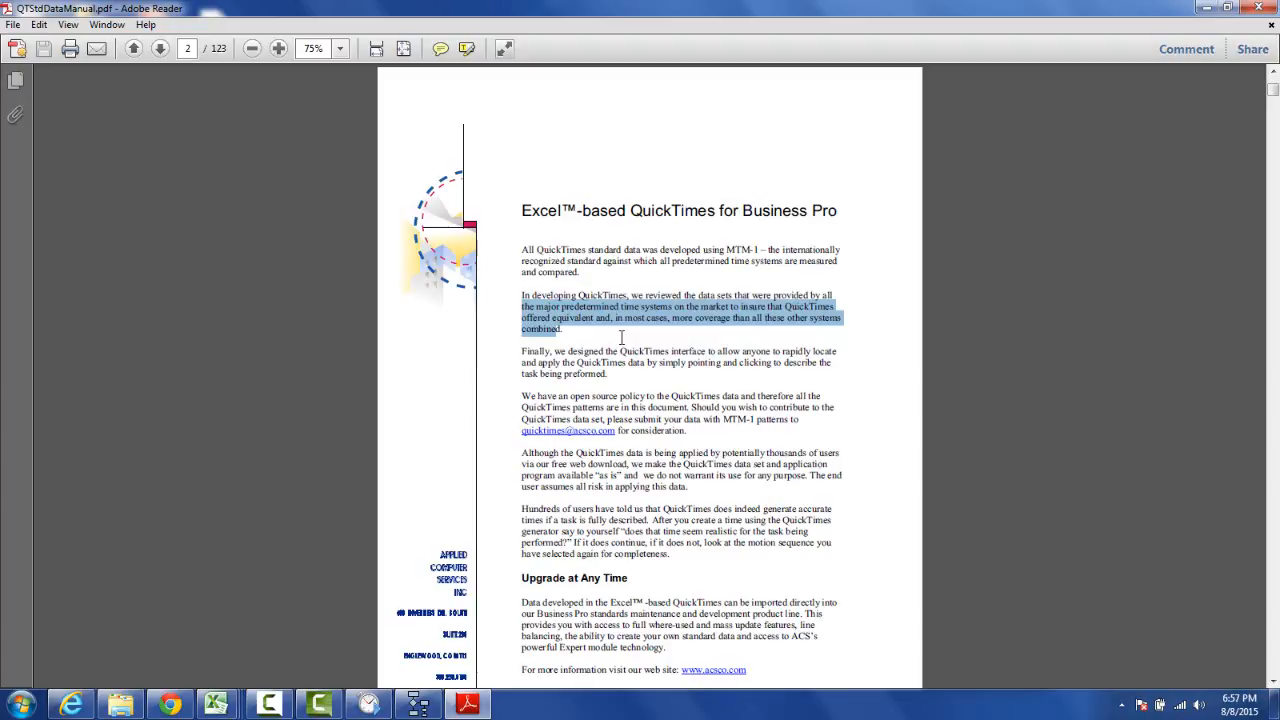
mouse_move(597, 330)
type("49")
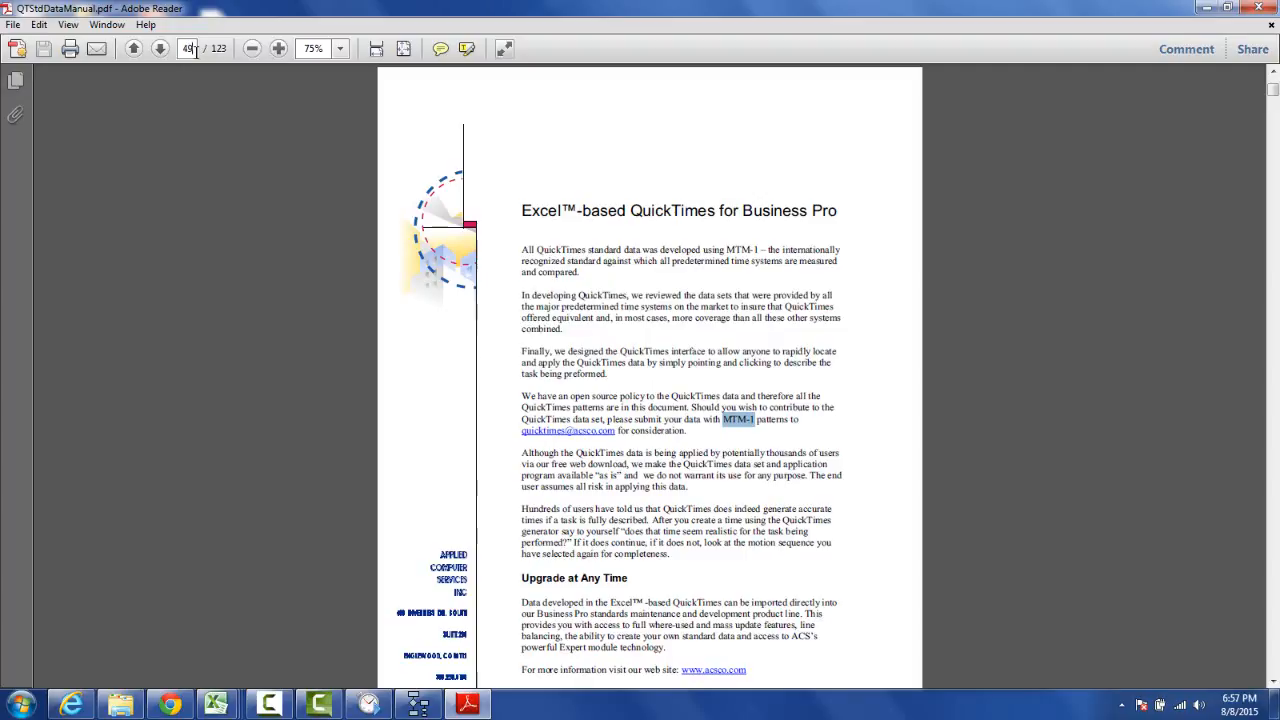
left_click(160, 48)
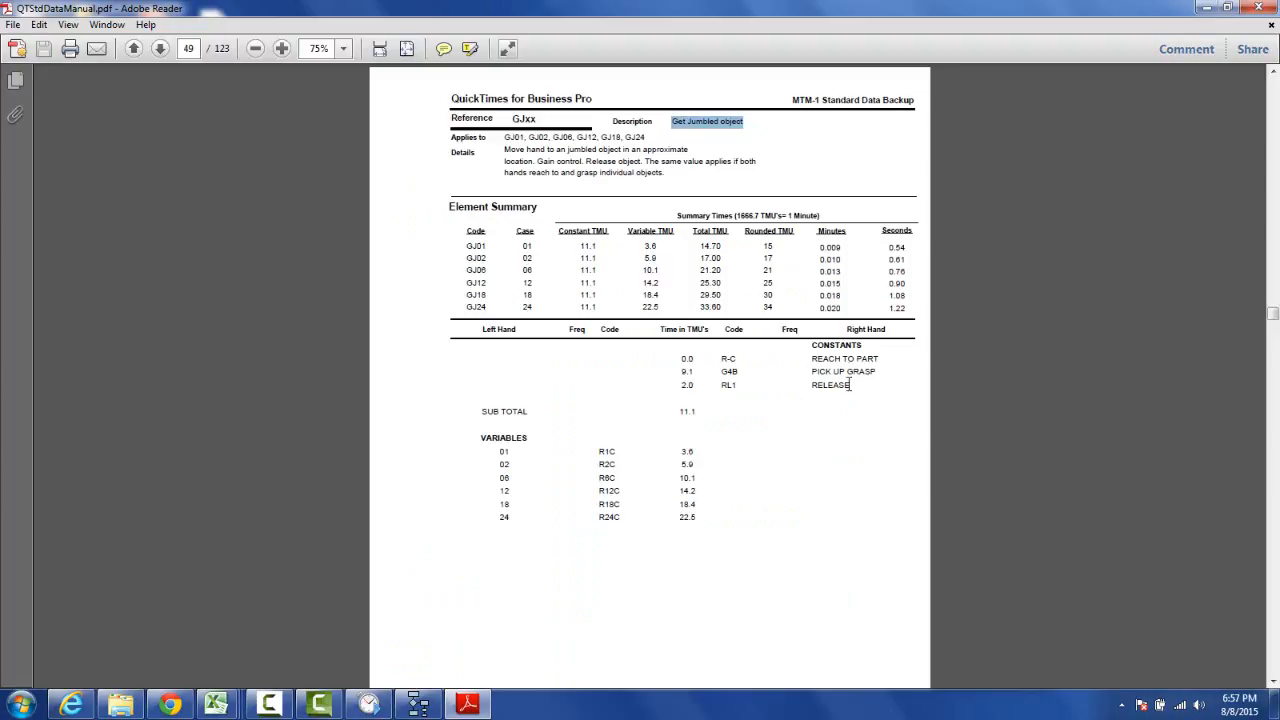
double_click(843, 358)
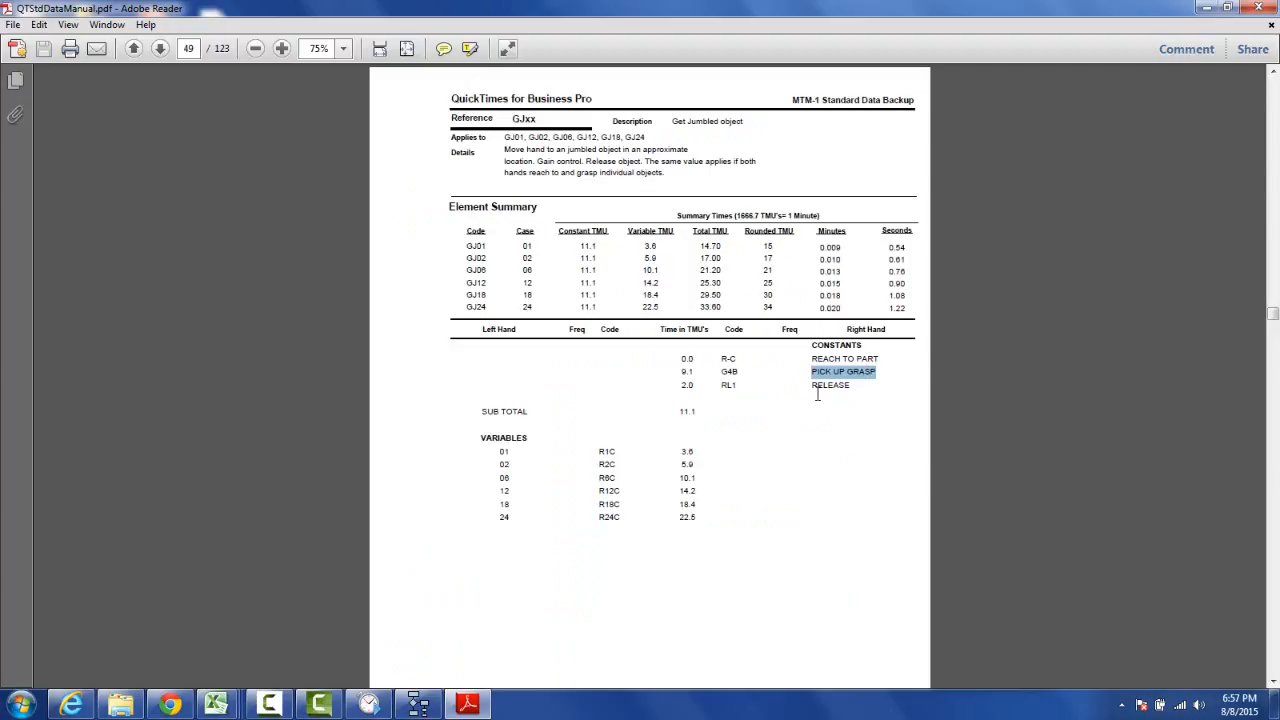
double_click(829, 385)
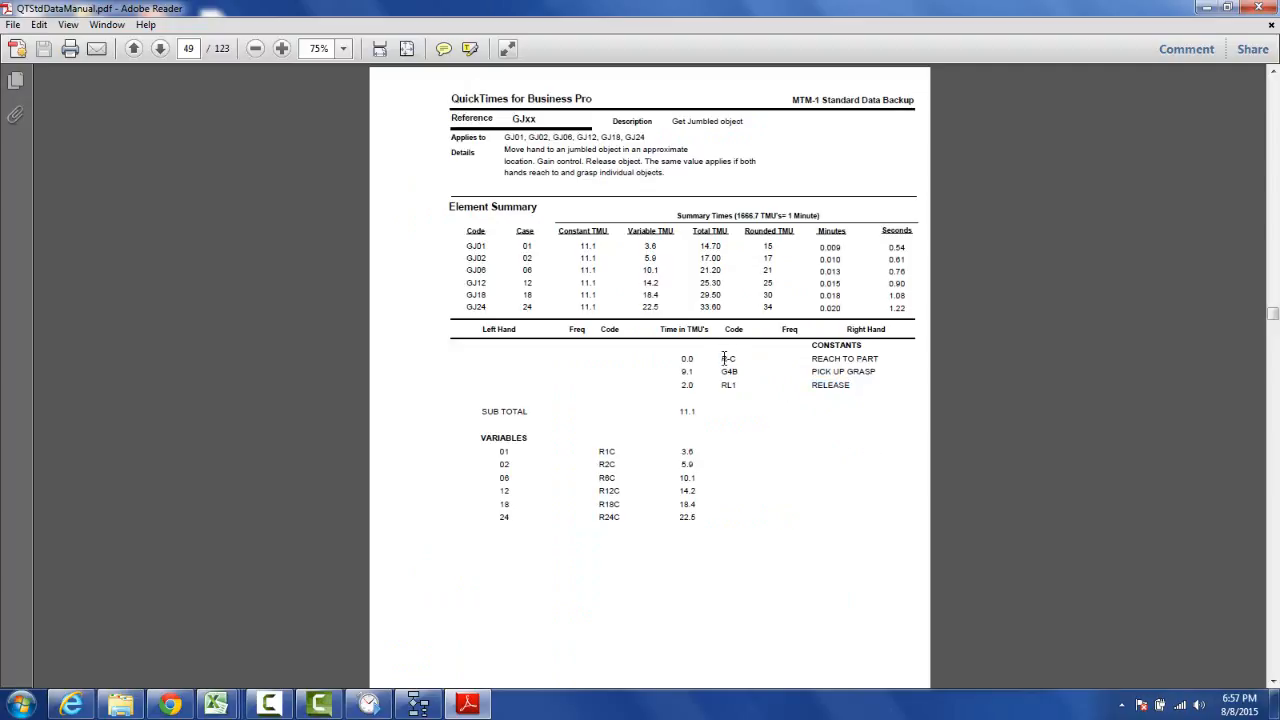
double_click(727, 358)
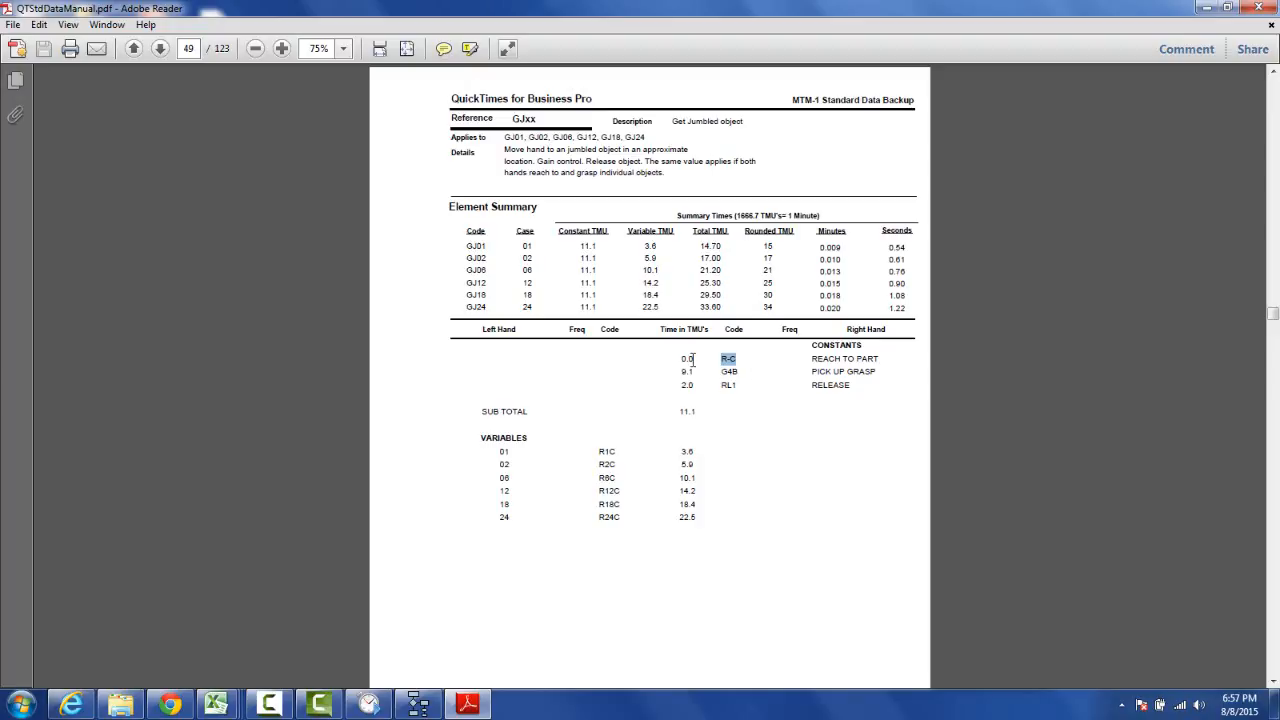
left_click(687, 358)
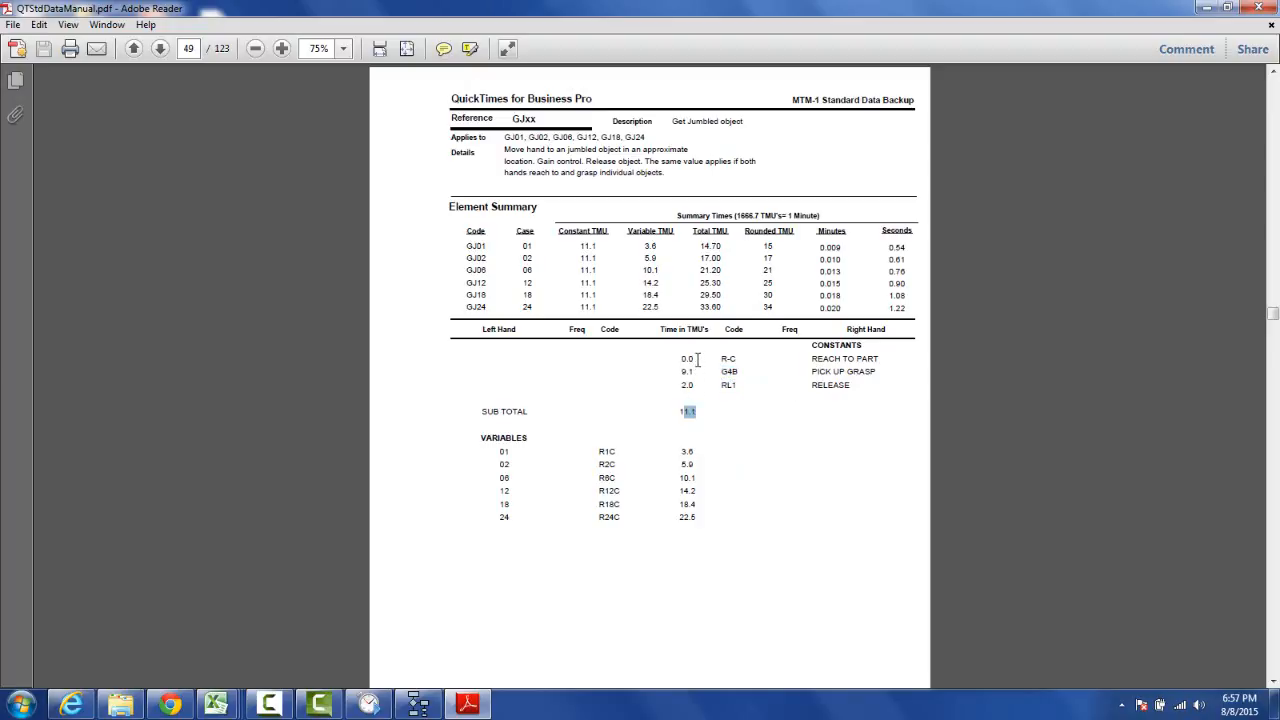
mouse_move(710, 373)
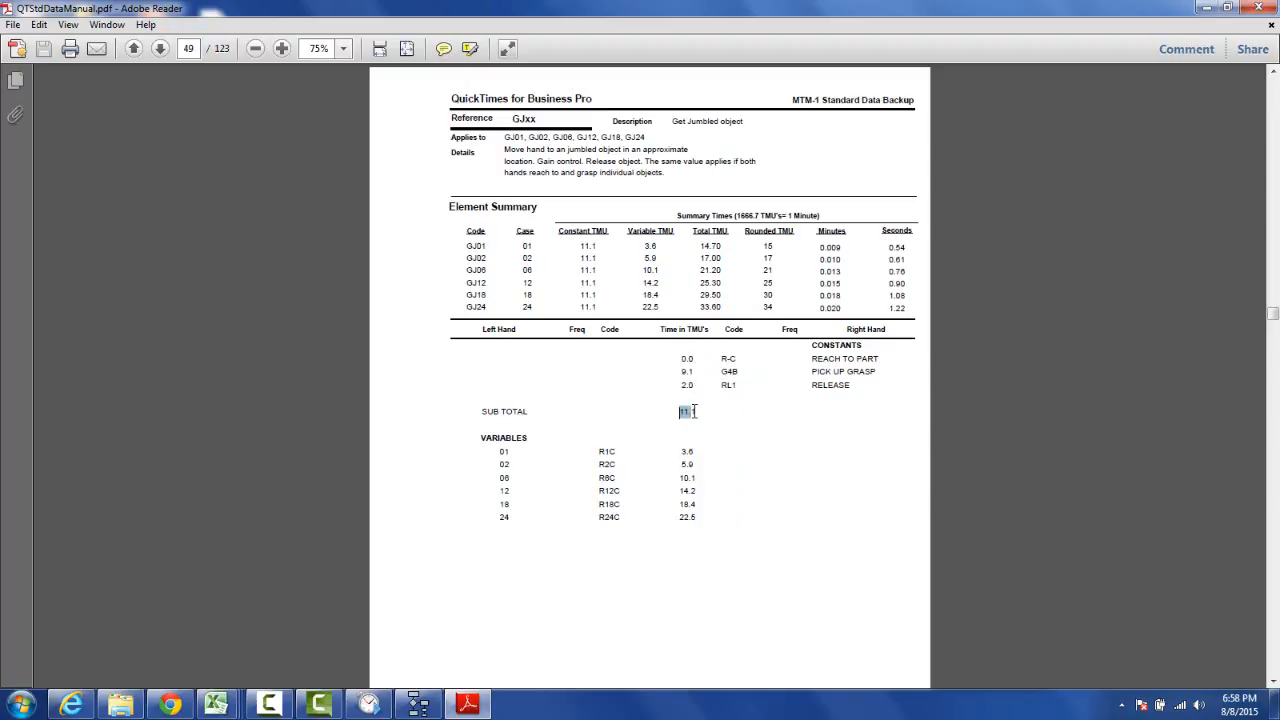
double_click(686, 411)
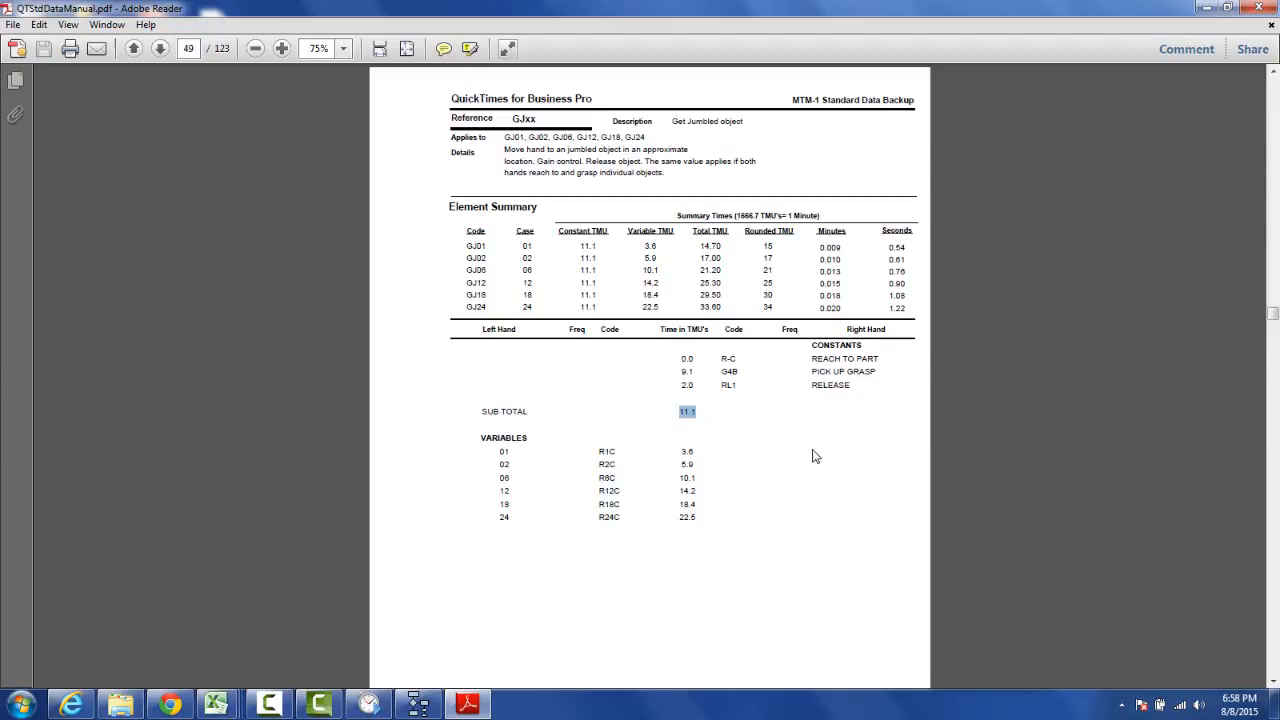
mouse_move(507, 456)
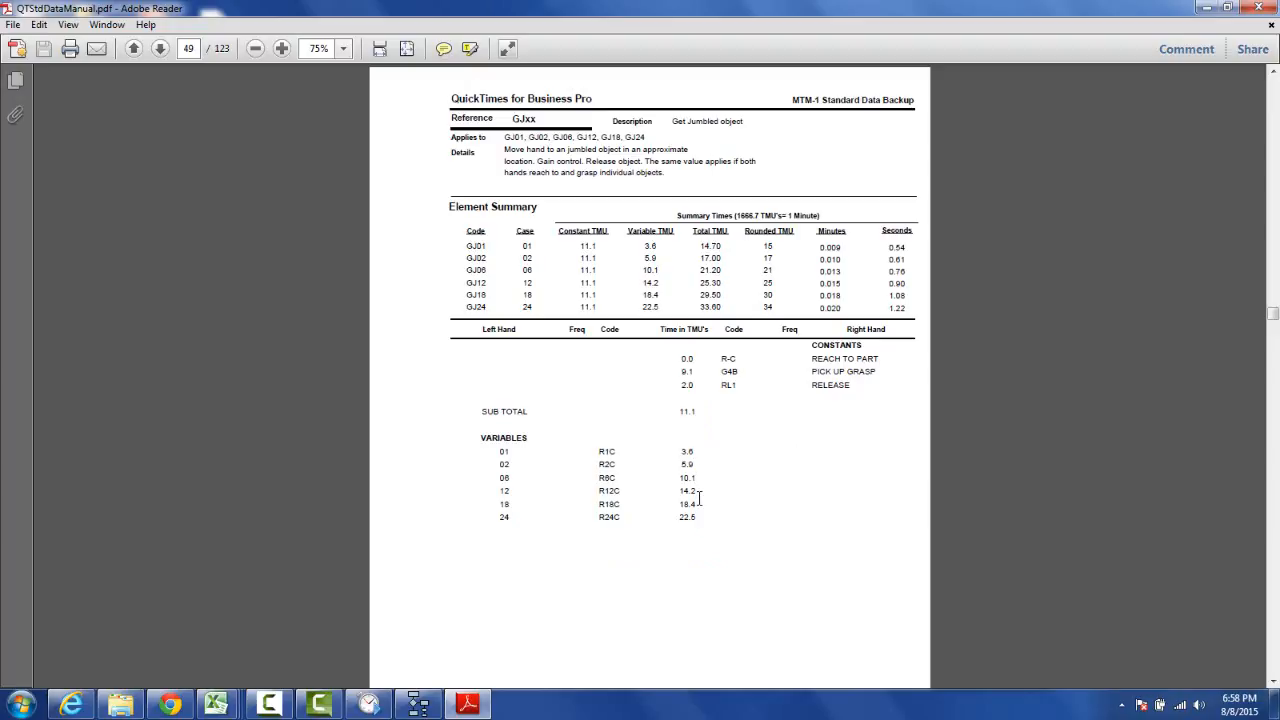
mouse_move(705, 604)
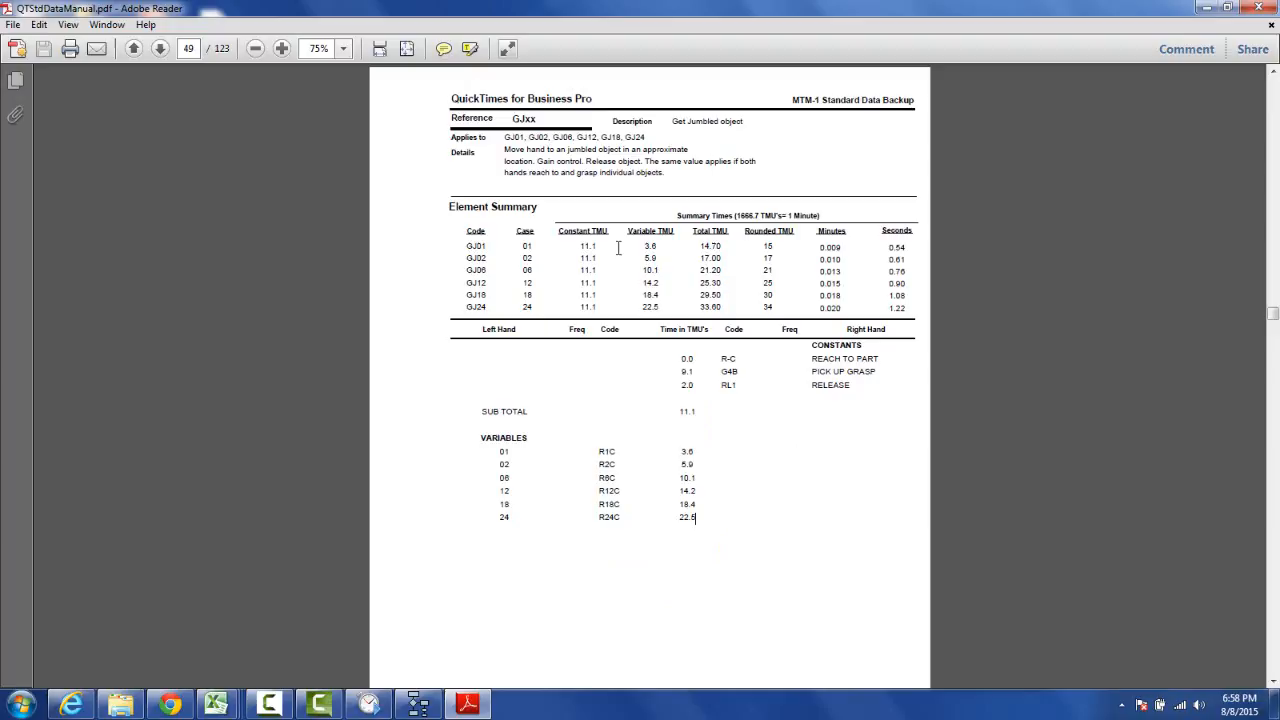
double_click(587, 246)
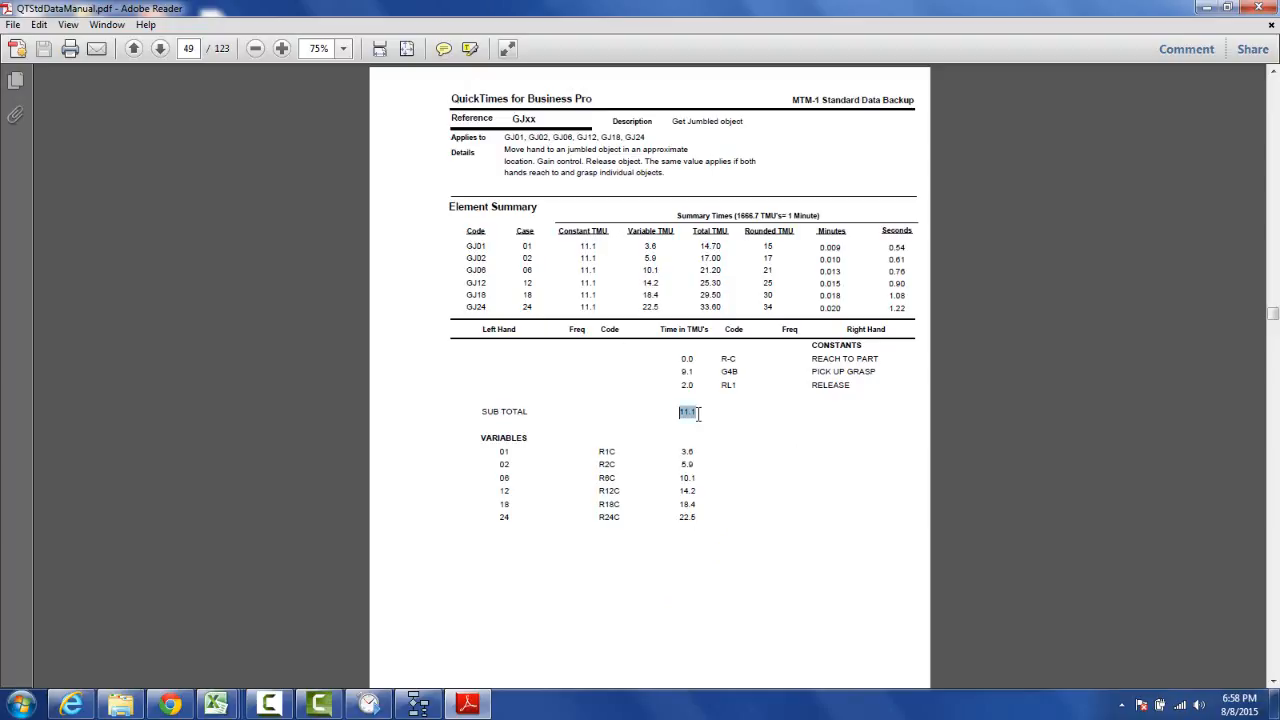
left_click(650, 247)
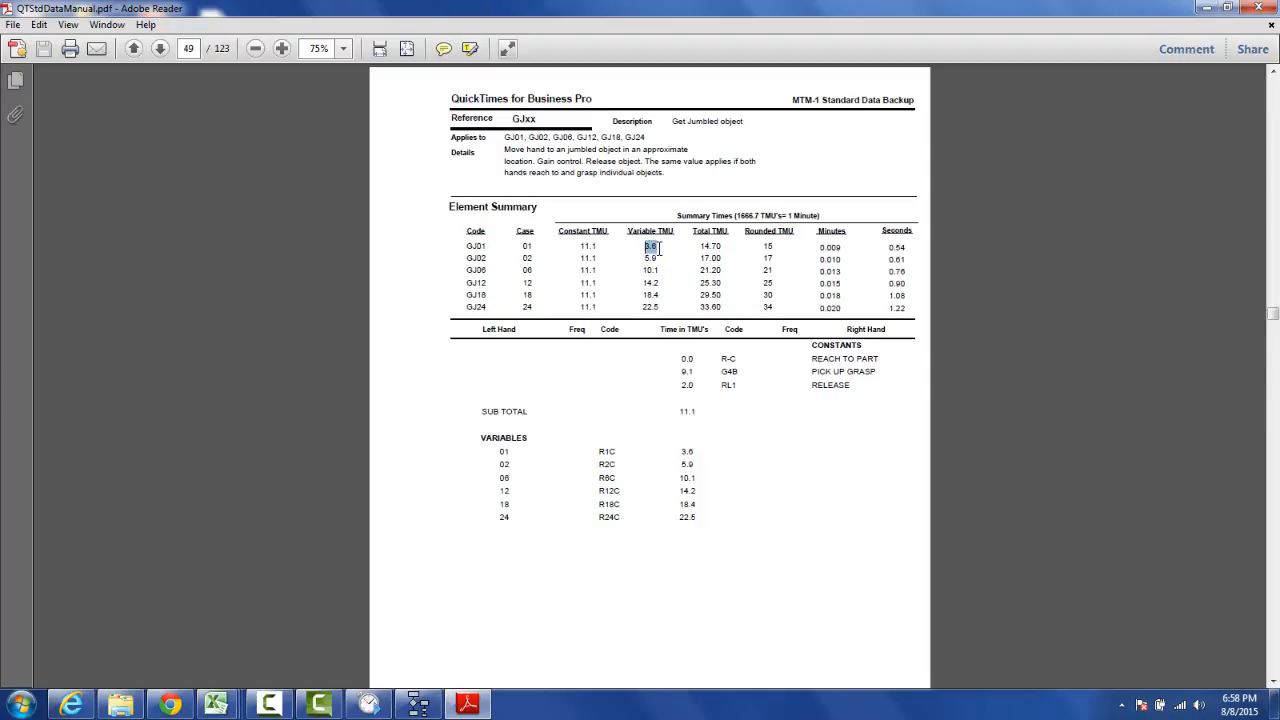
left_click(504, 452)
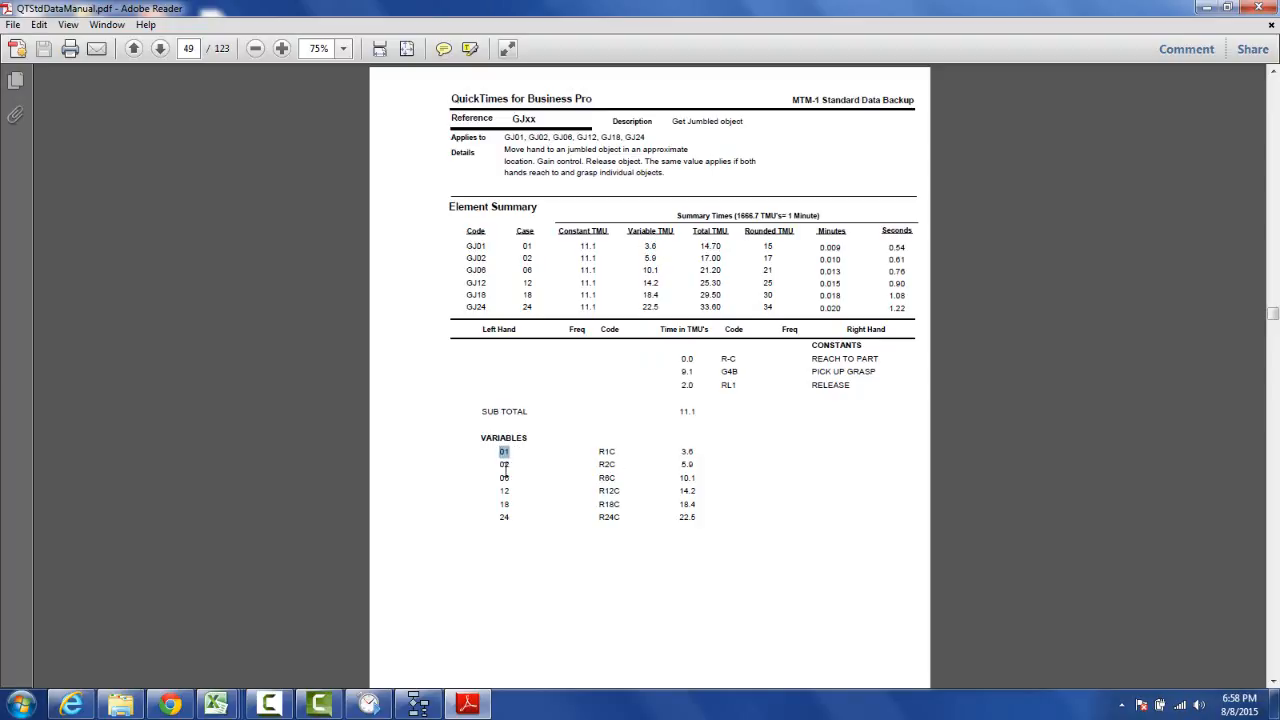
left_click(504, 464)
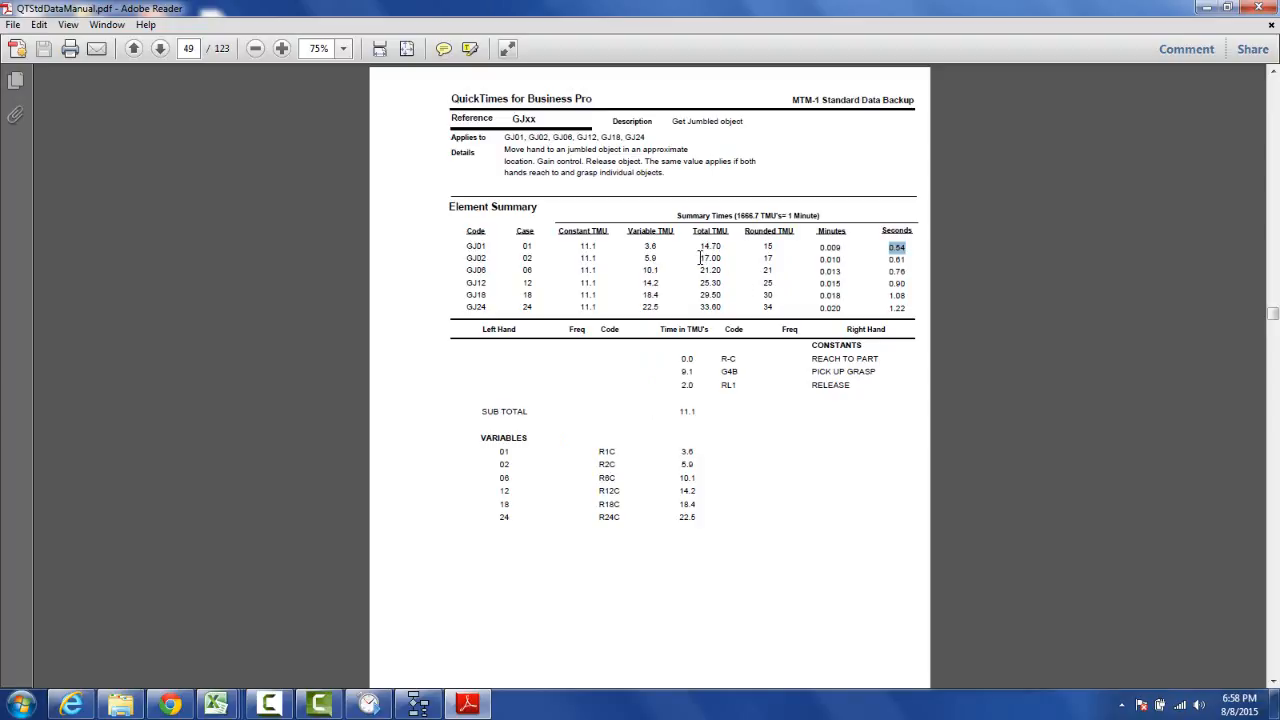
left_click(710, 246)
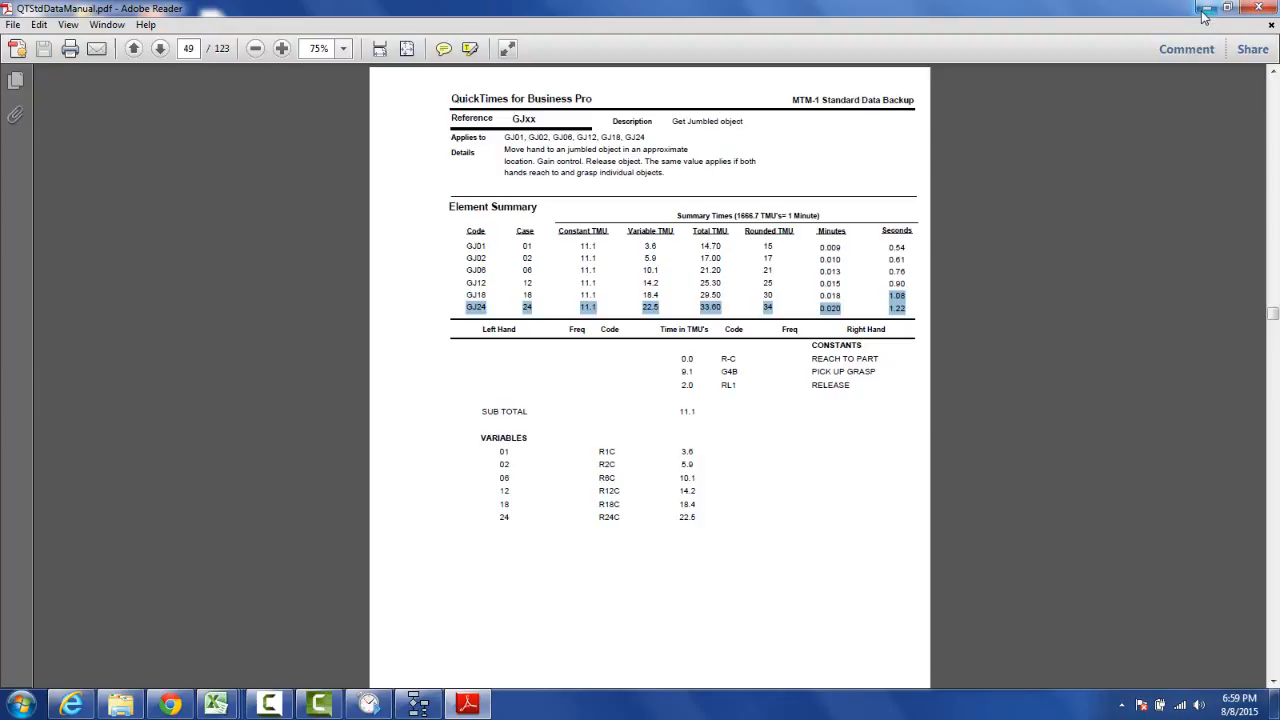
mouse_move(1207, 15)
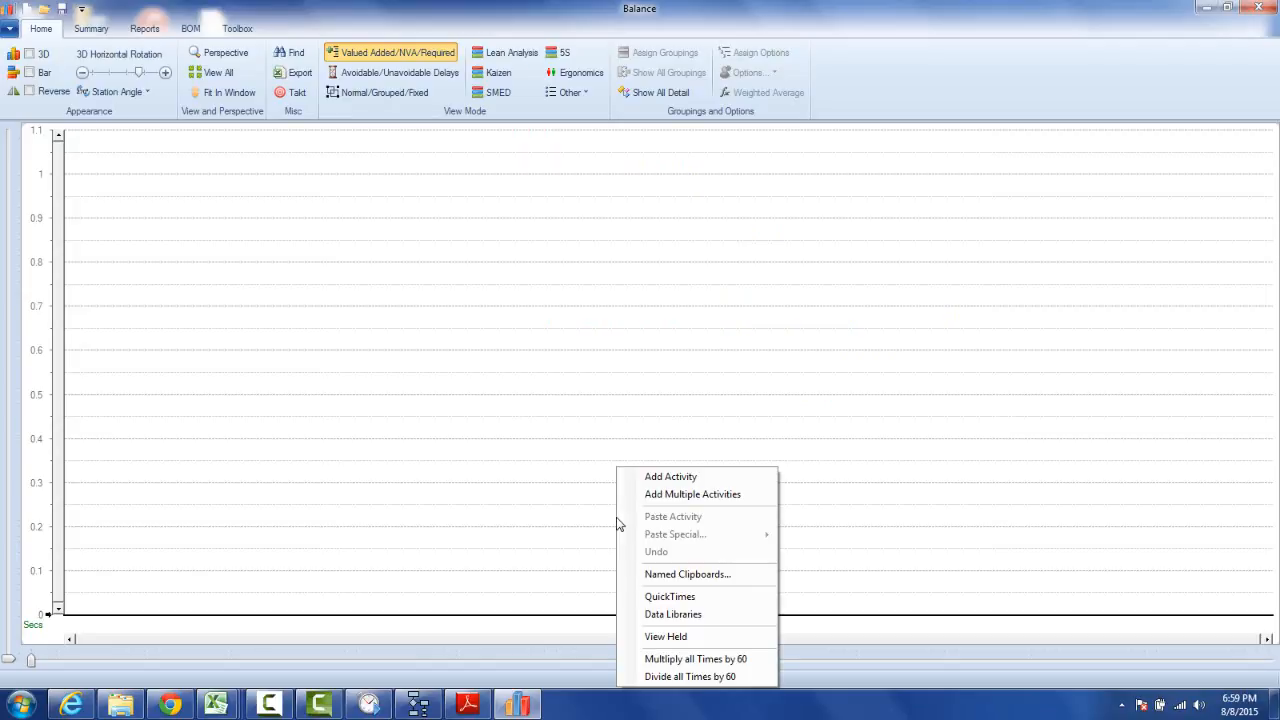
- Open the QuickTimes worksheet, launch the generator for line 1, and choose G-Get
left_click(670, 596)
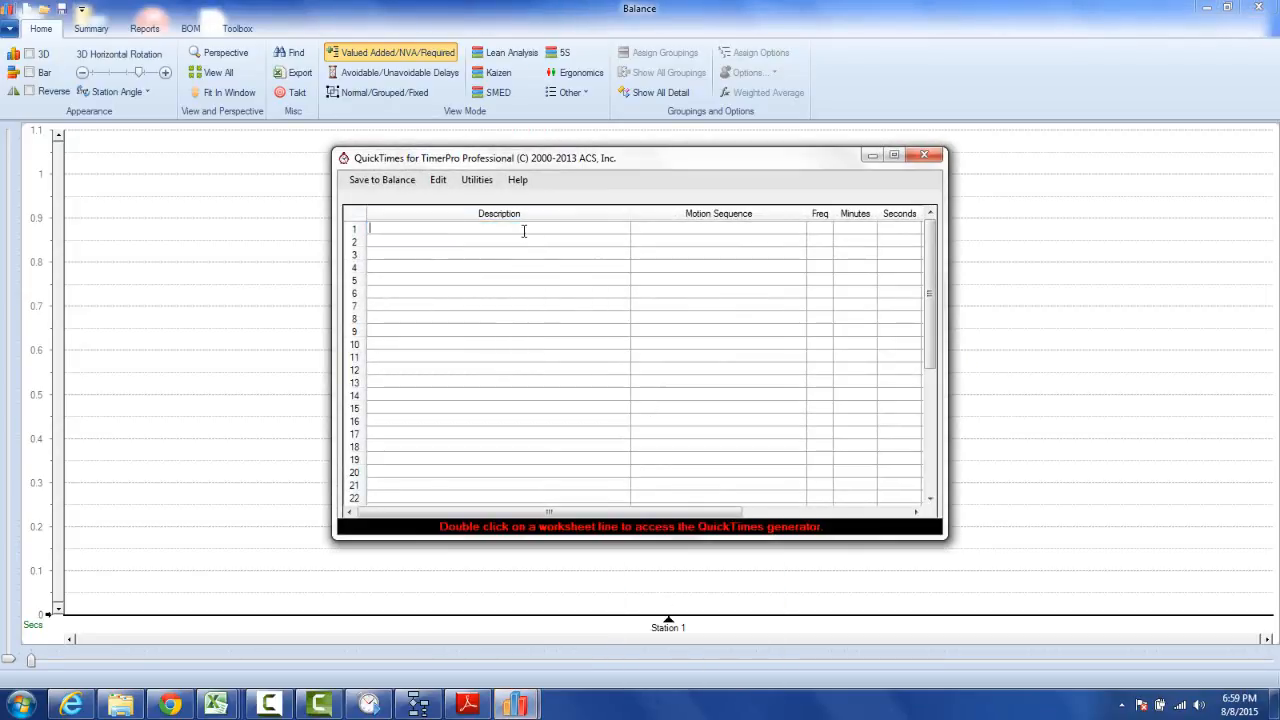
double_click(499, 228)
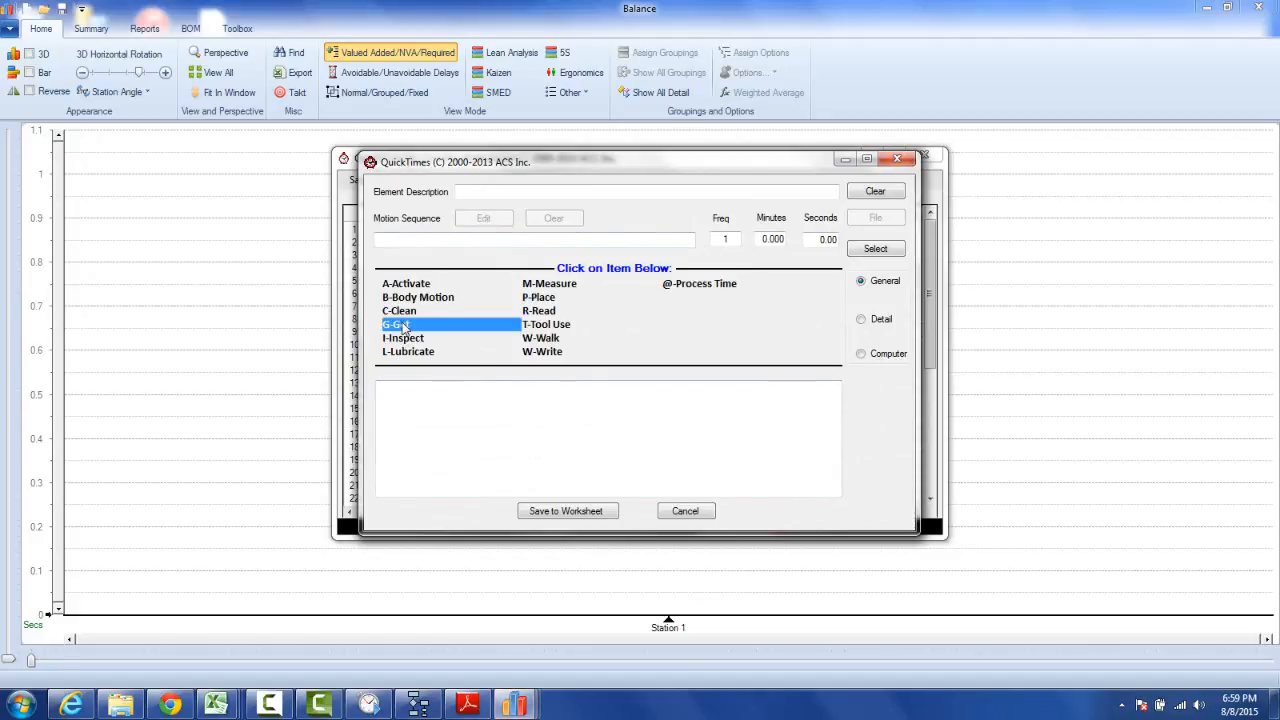
left_click(393, 324)
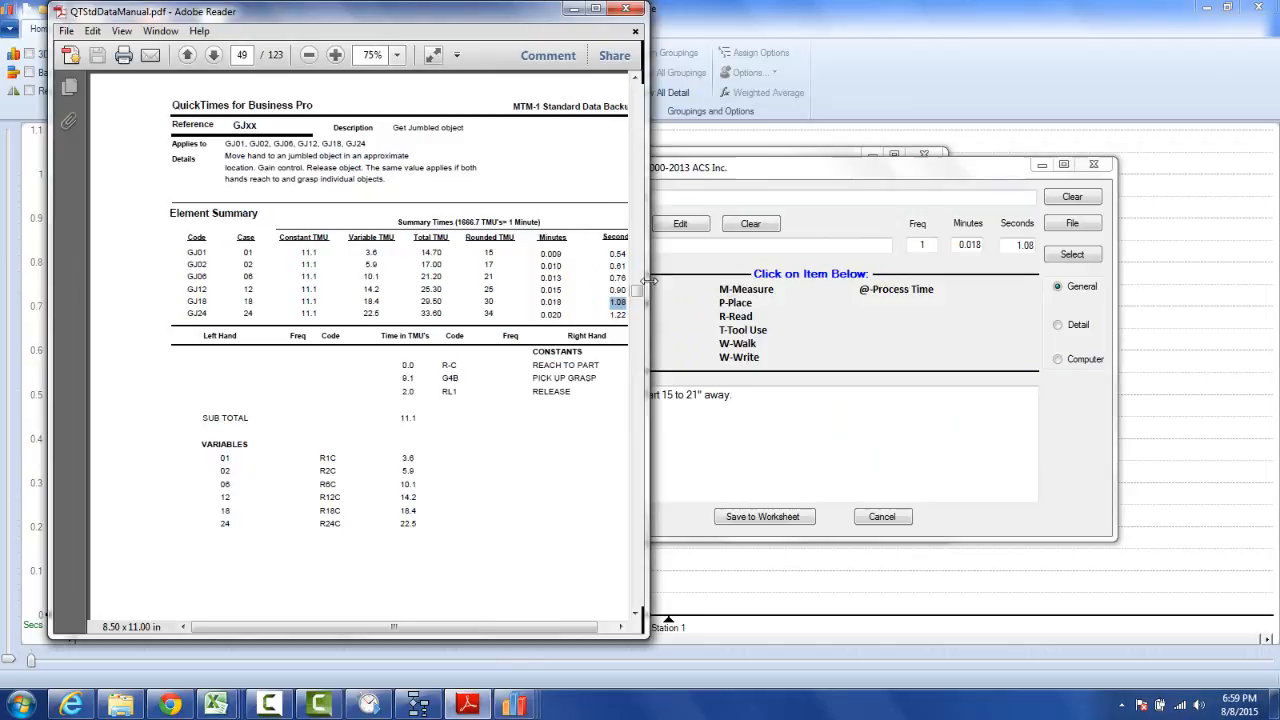
- Drag the Adobe Reader window beside the QuickTimes generator showing 1.08 seconds
left_click_drag(145, 11, 455, 41)
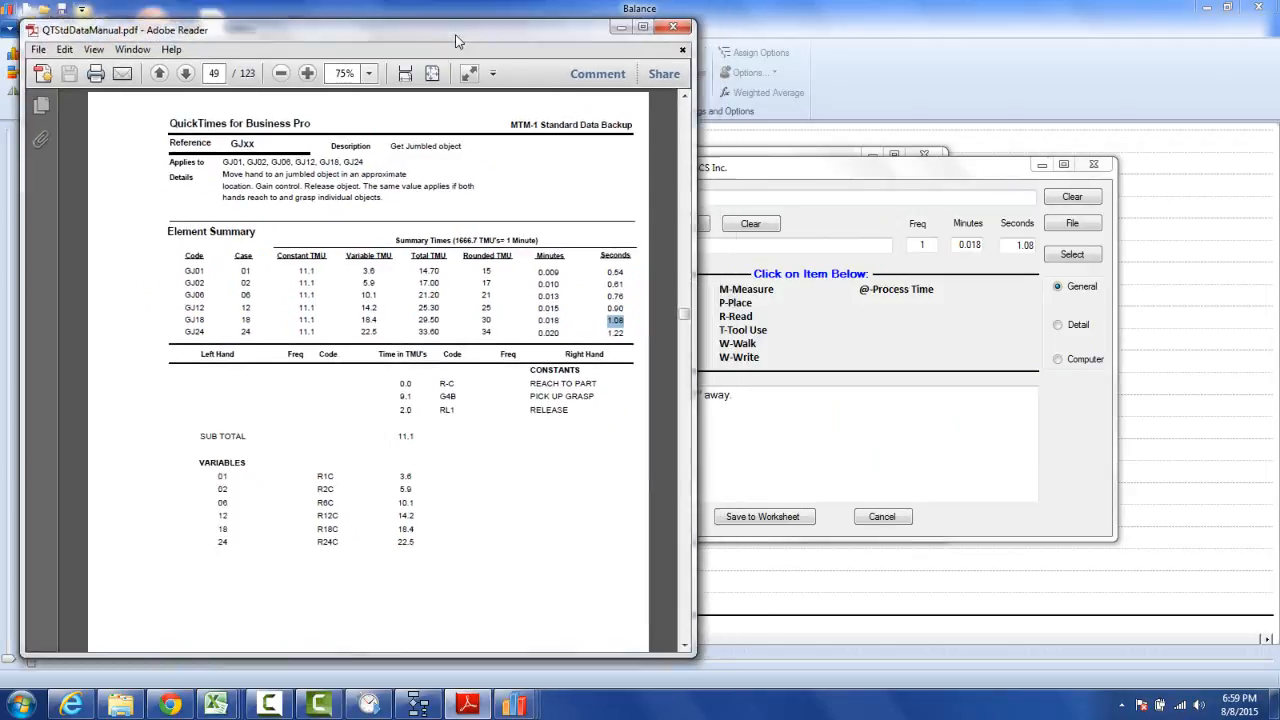